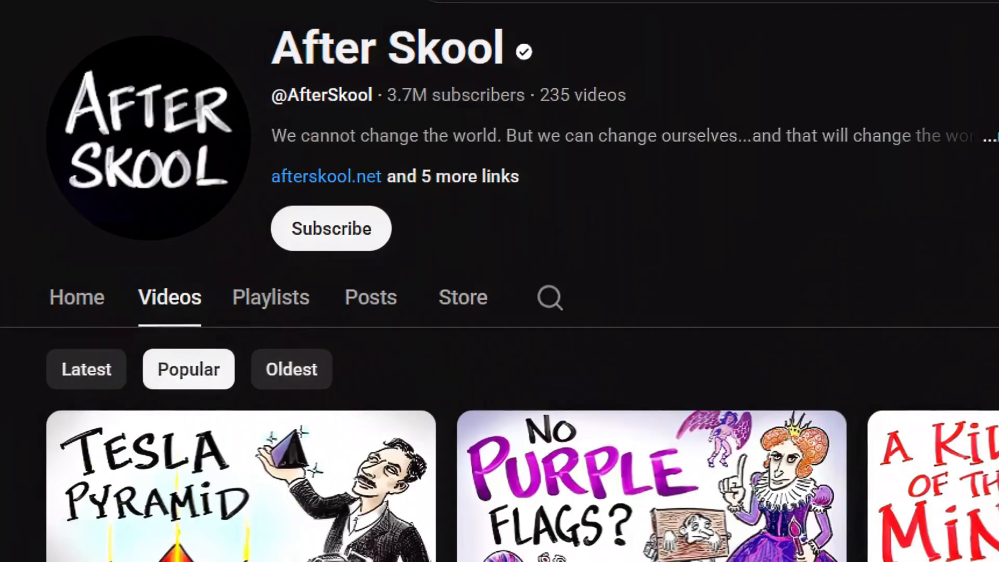
Go to golpoai.com and choose Get Started to begin a new video
{"action": "scroll", "scroll_direction": "down", "scroll_amount": 3}
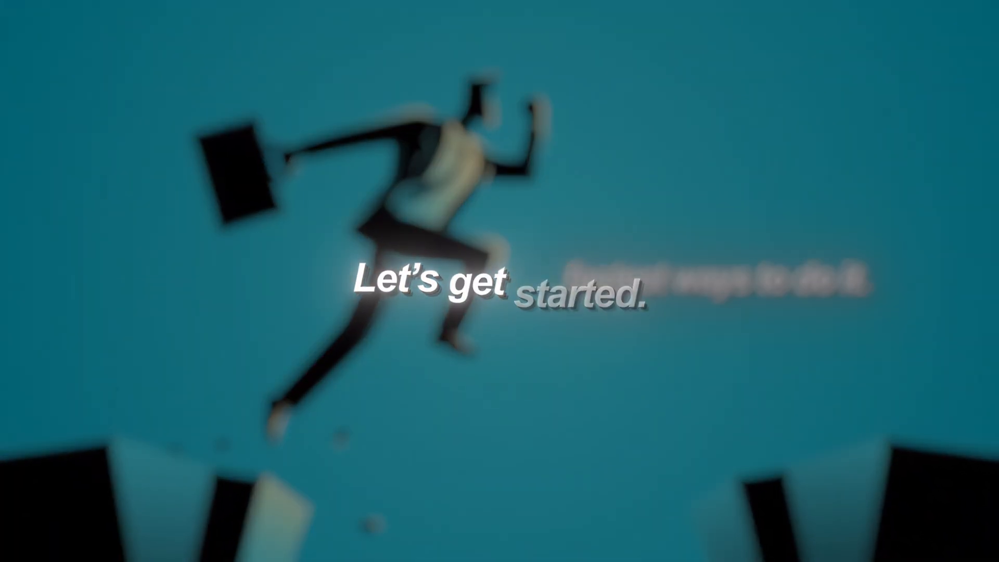
{"action": "type", "text": "golpoai.com"}
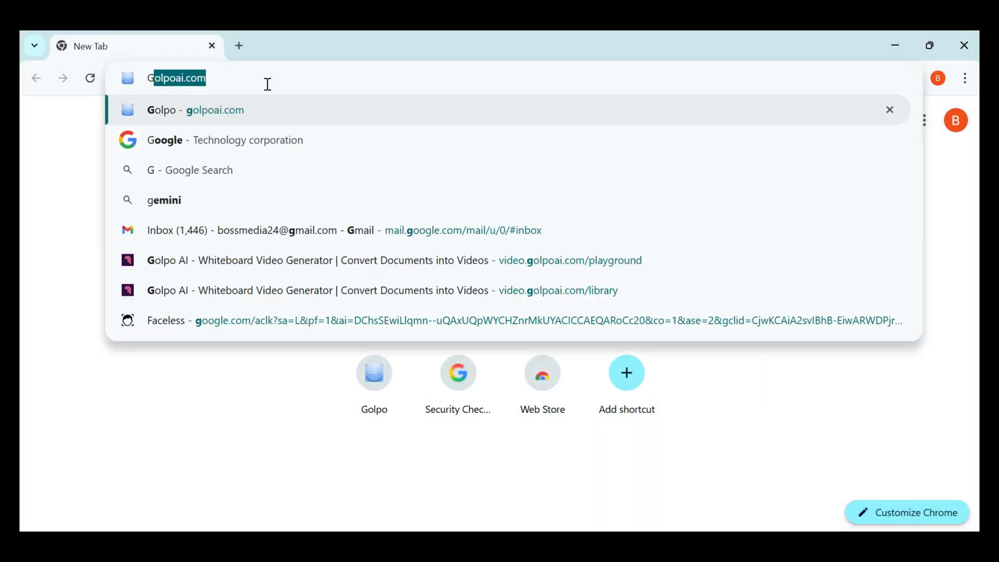
{"action": "key", "text": "Enter"}
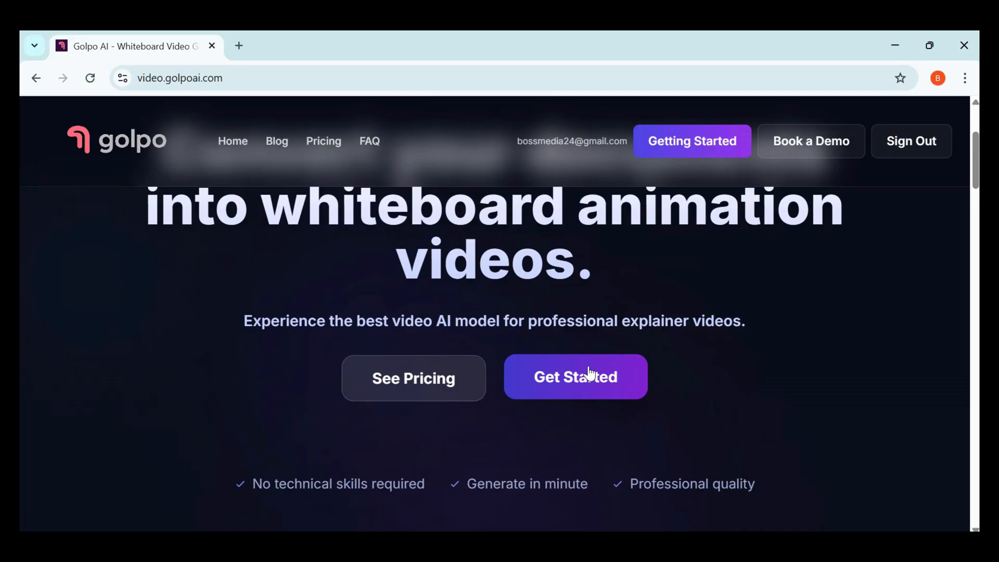
{"action": "left_click", "coordinate": [576, 376]}
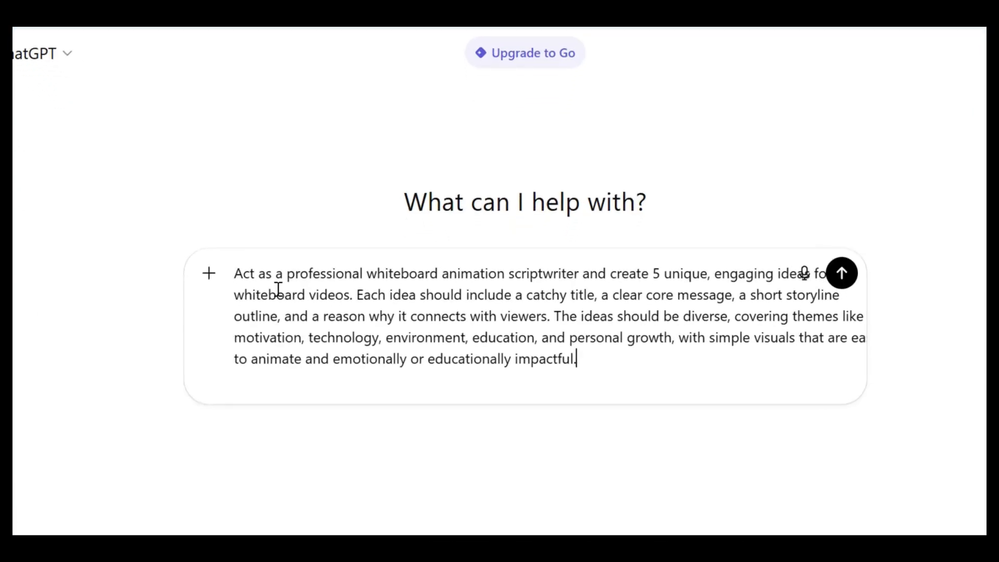
Send the video-ideas and AI template requests, then copy the generated animation prompt
{"action": "left_click", "coordinate": [843, 273]}
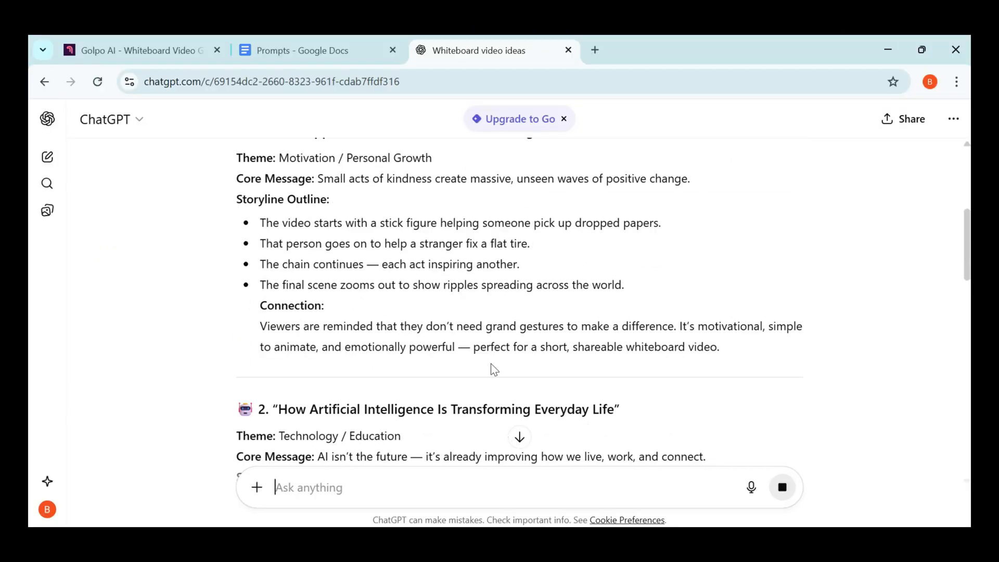
{"action": "left_click", "coordinate": [302, 50]}
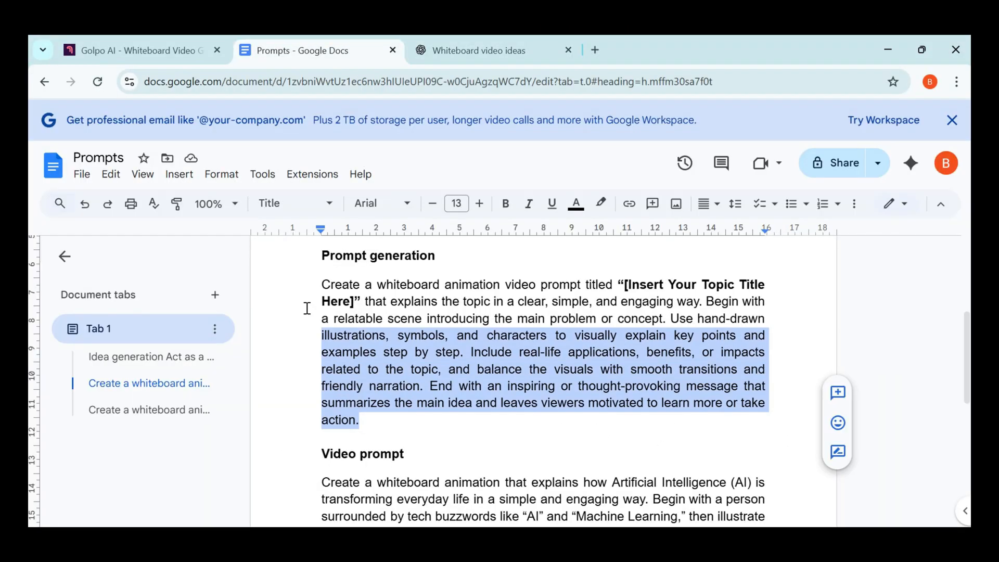
{"action": "left_click", "coordinate": [488, 50]}
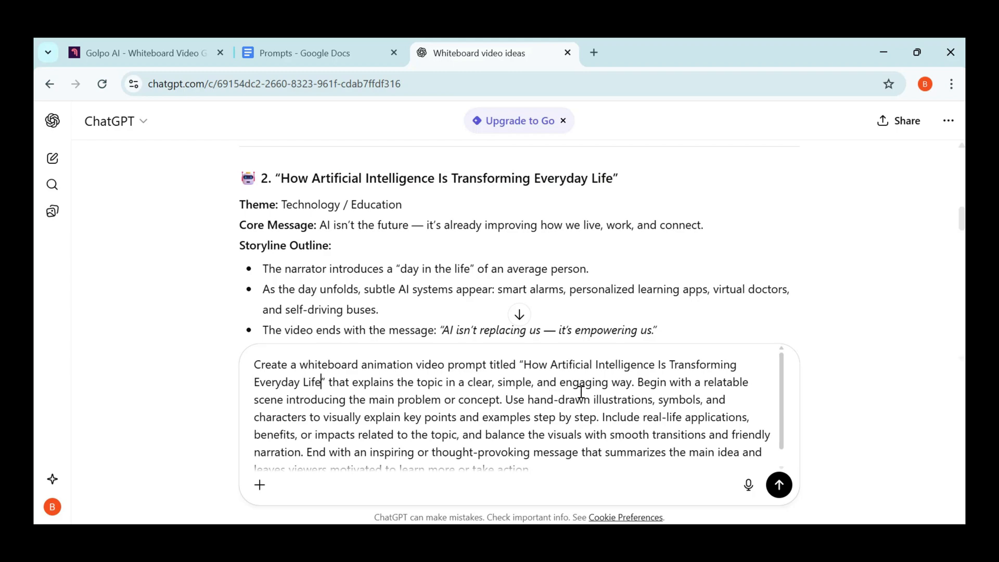
{"action": "left_click", "coordinate": [778, 485]}
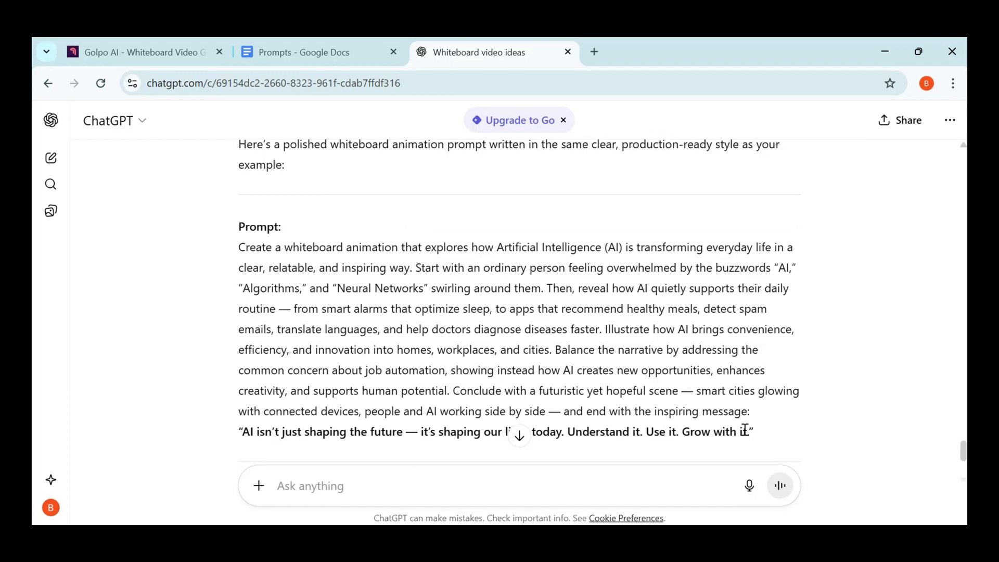
{"action": "left_click_drag", "start_coordinate": [238, 247], "coordinate": [752, 432]}
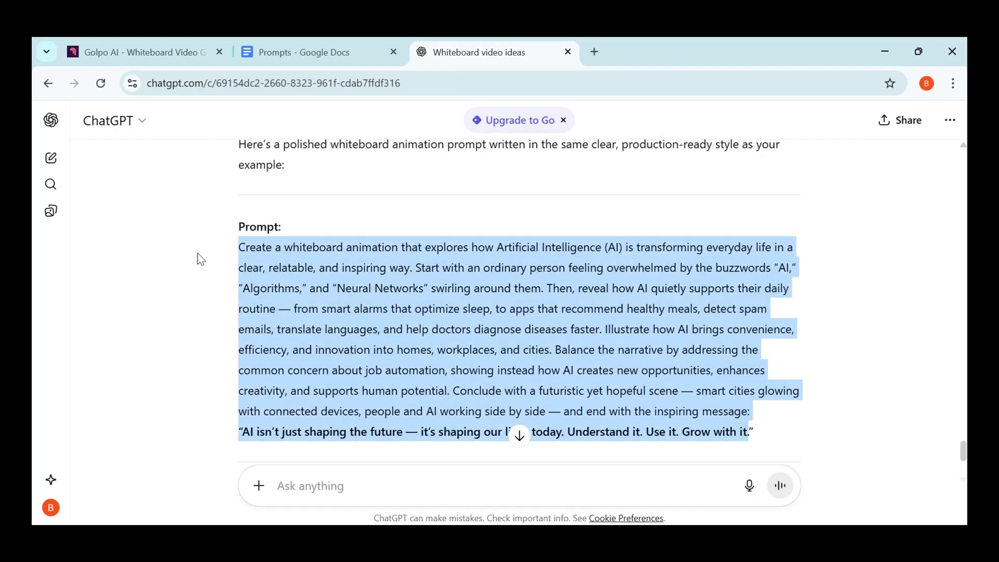
{"action": "right_click", "coordinate": [319, 271]}
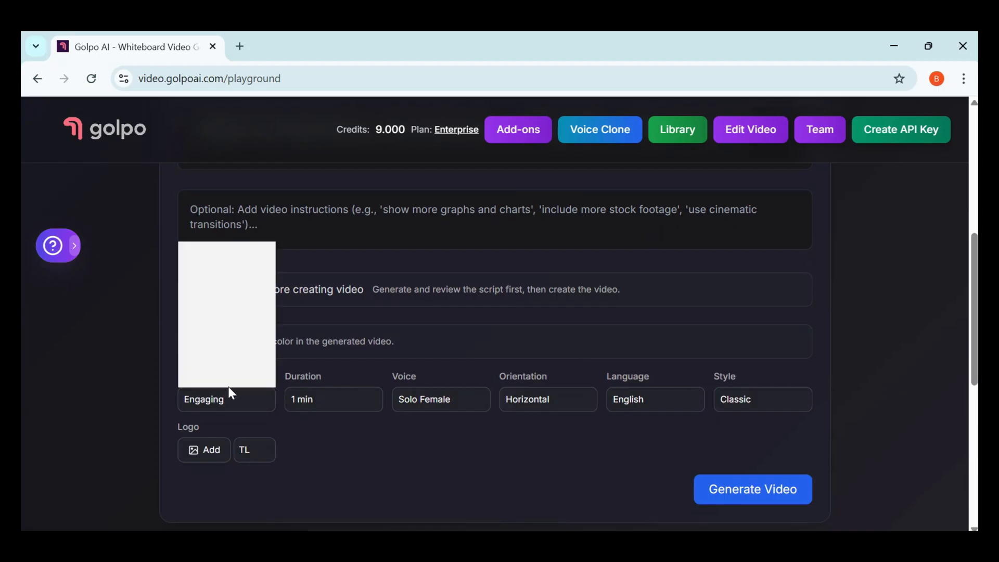
Pick Engaging music and a Solo Male narrator, then generate the video
{"action": "left_click", "coordinate": [226, 399]}
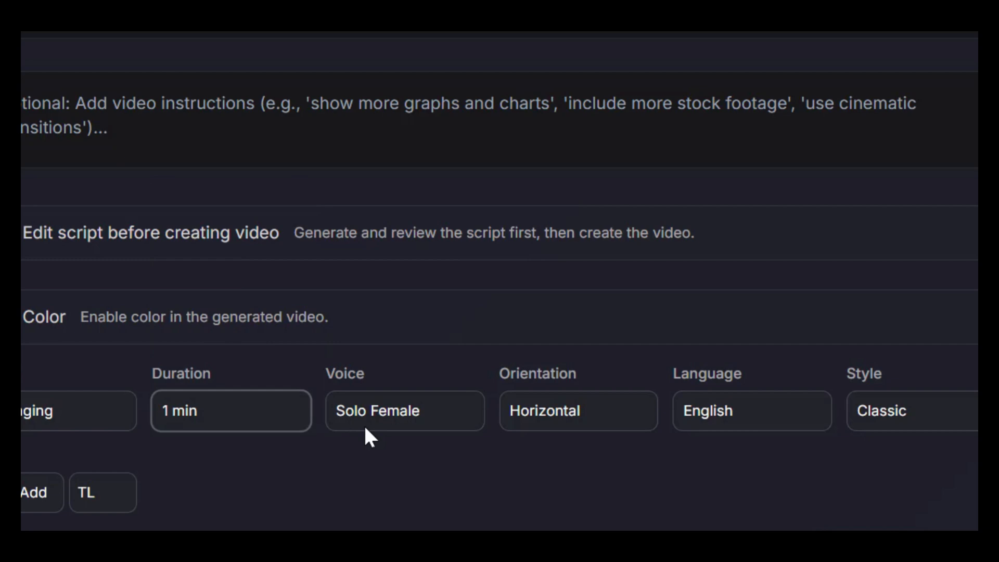
{"action": "left_click", "coordinate": [405, 410]}
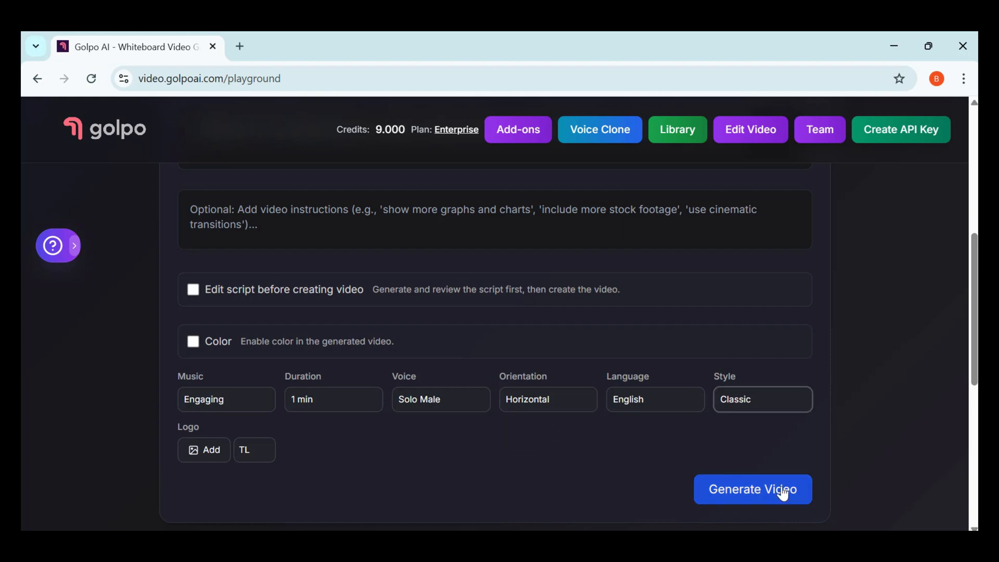
{"action": "left_click", "coordinate": [753, 490]}
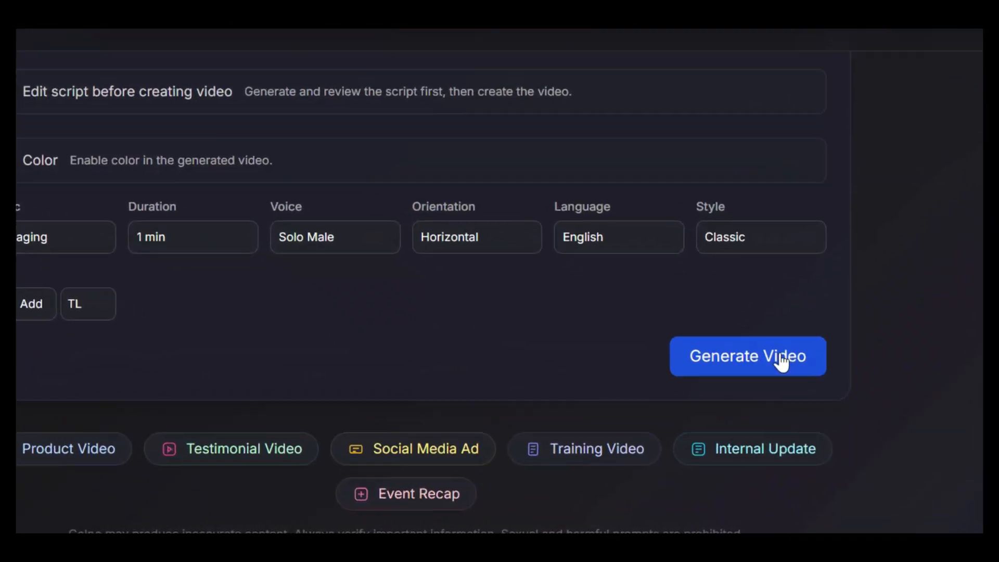
{"action": "left_click", "coordinate": [748, 356]}
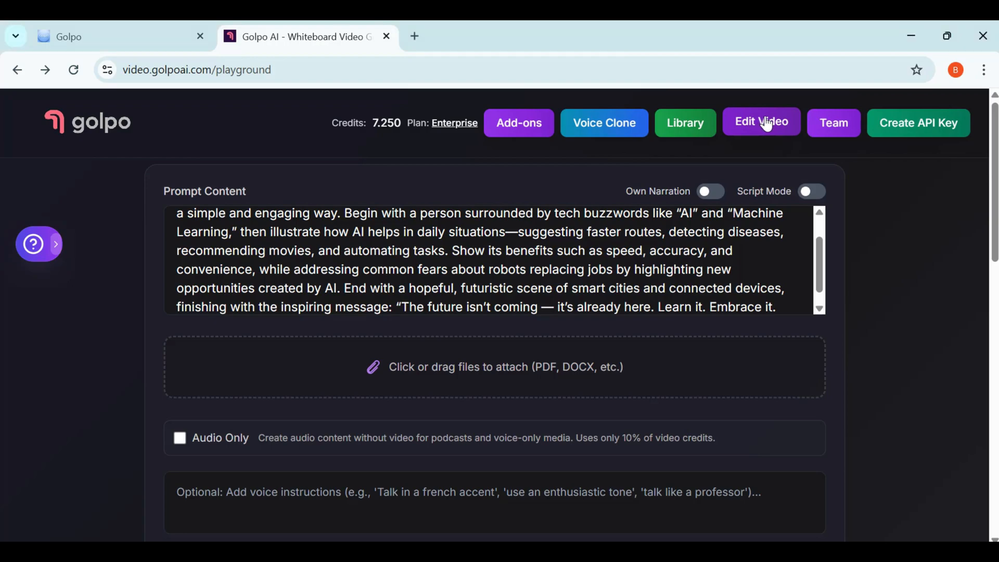
Edit the video to include more AI features and confirm the update
{"action": "left_click", "coordinate": [761, 122]}
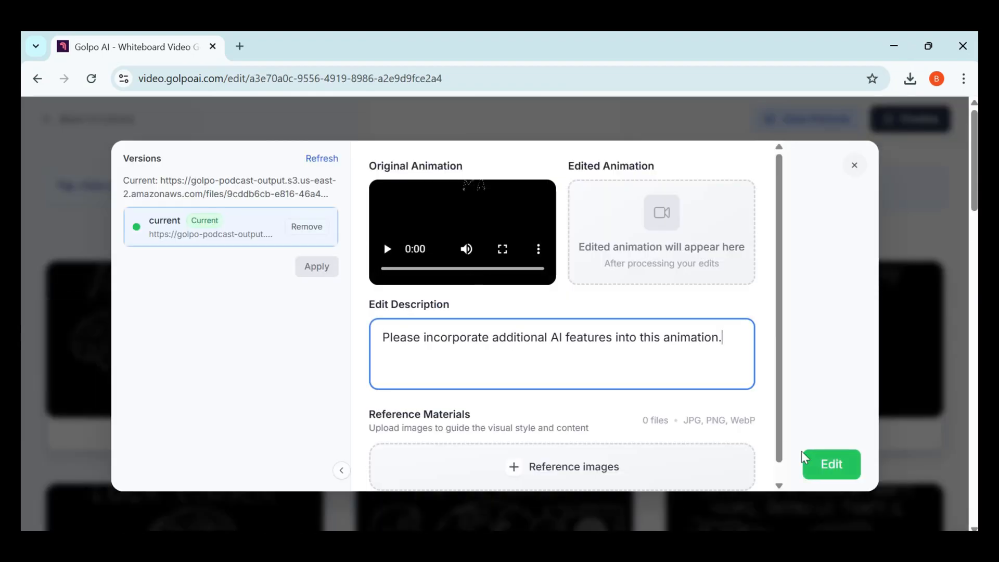
{"action": "left_click", "coordinate": [831, 464]}
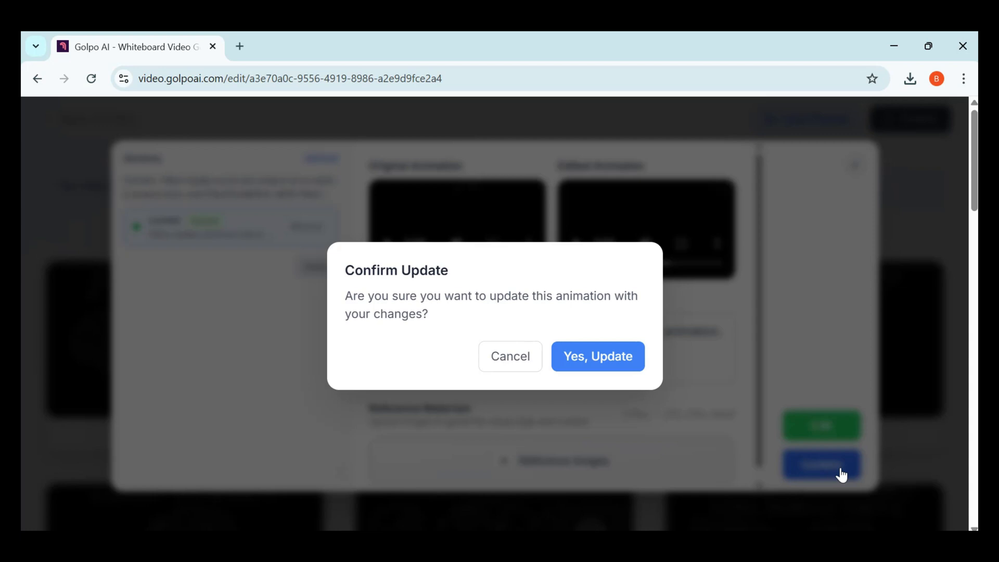
{"action": "left_click", "coordinate": [598, 356]}
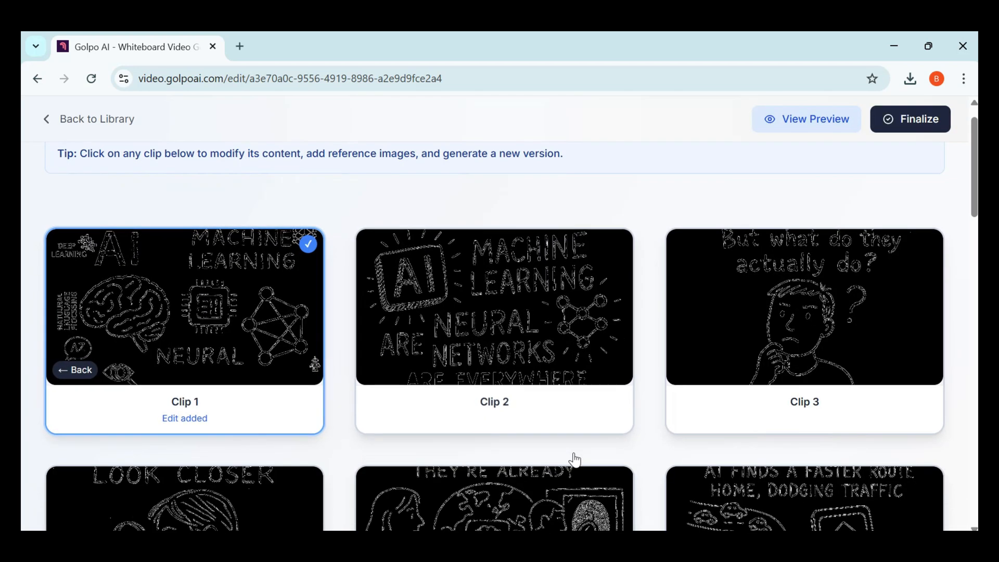
{"action": "scroll", "scroll_direction": "down", "scroll_amount": 3}
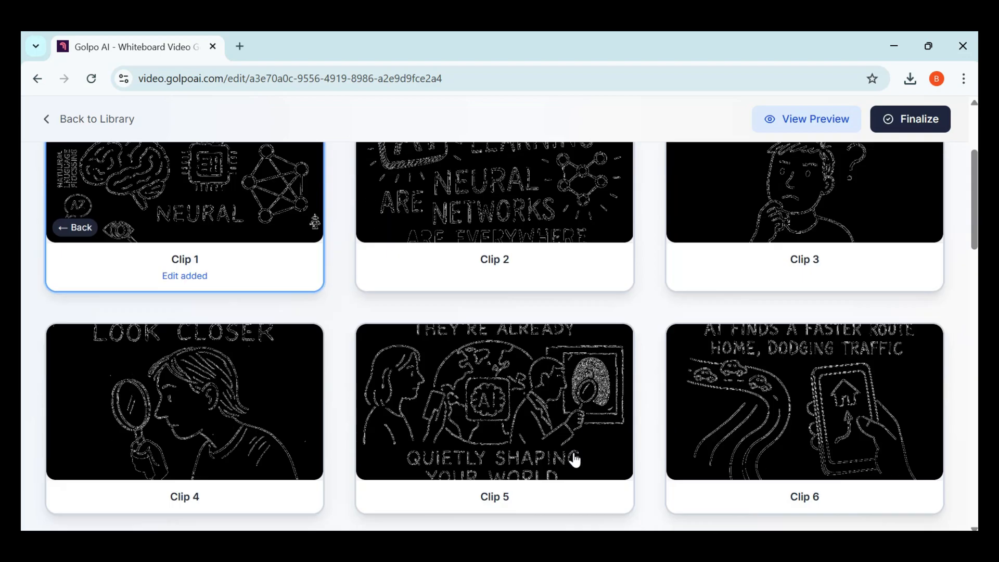
Finalize the edited AI video and download it
{"action": "left_click", "coordinate": [910, 119]}
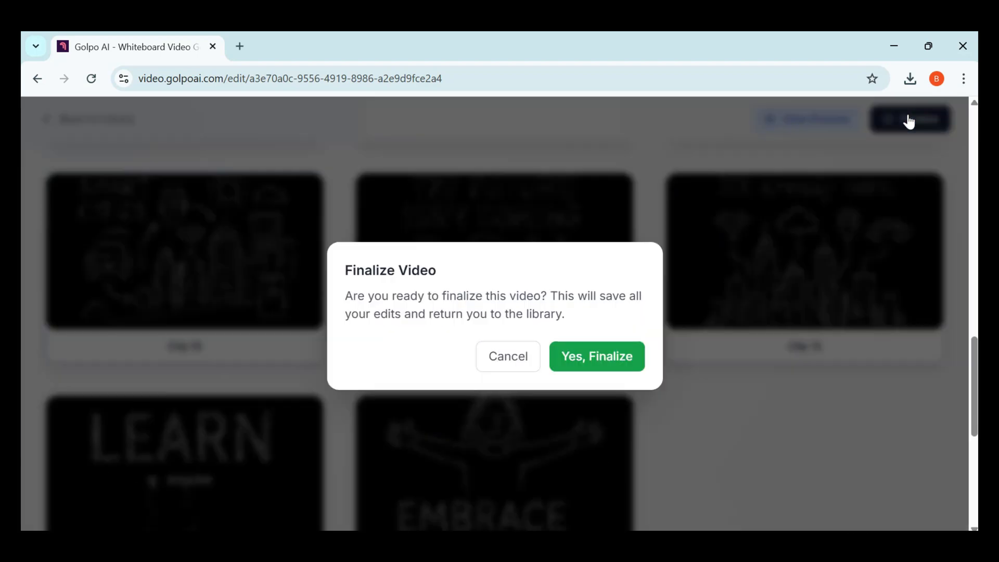
{"action": "left_click", "coordinate": [597, 356]}
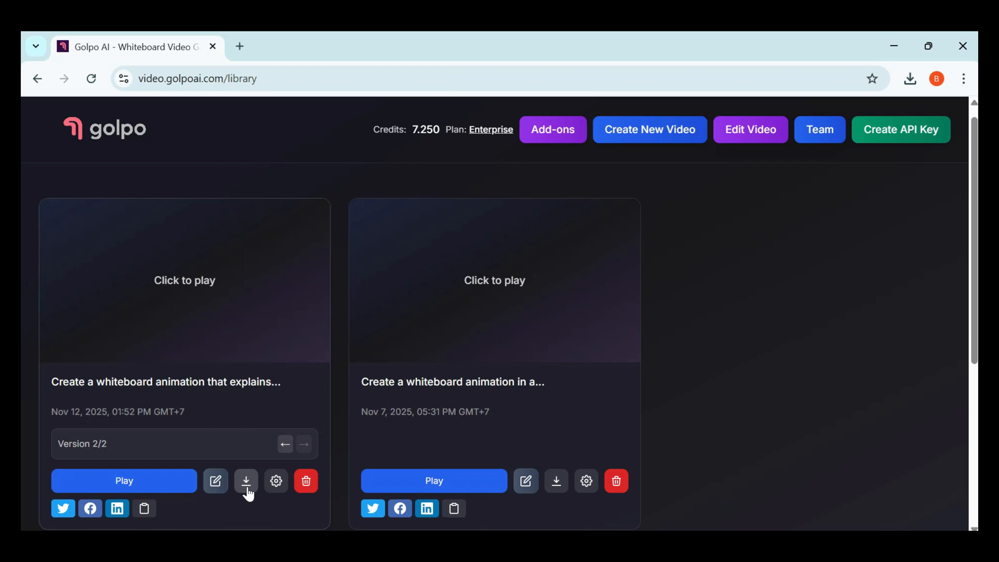
{"action": "left_click", "coordinate": [245, 481]}
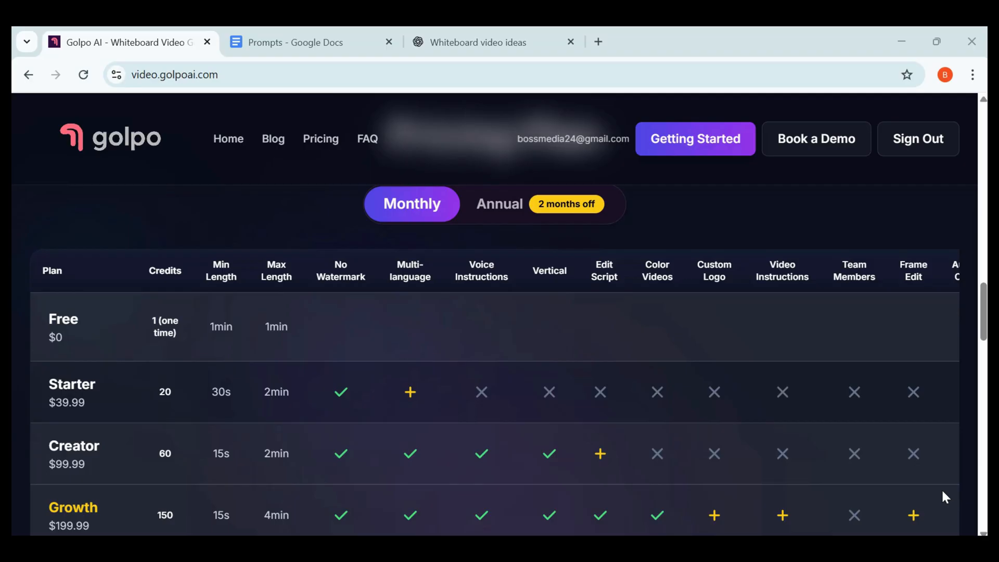
{"action": "mouse_move", "coordinate": [437, 218]}
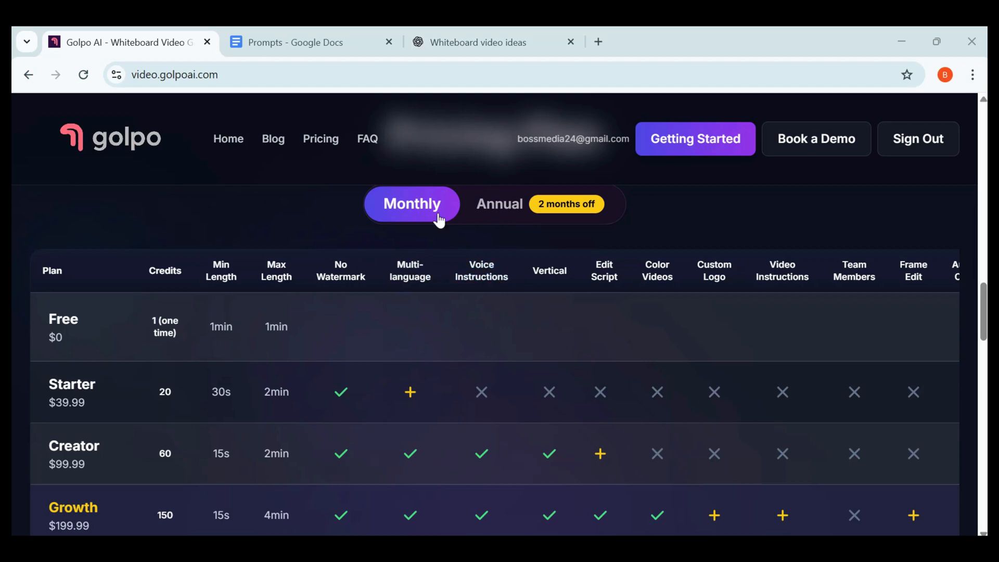
{"action": "double_click", "coordinate": [62, 320]}
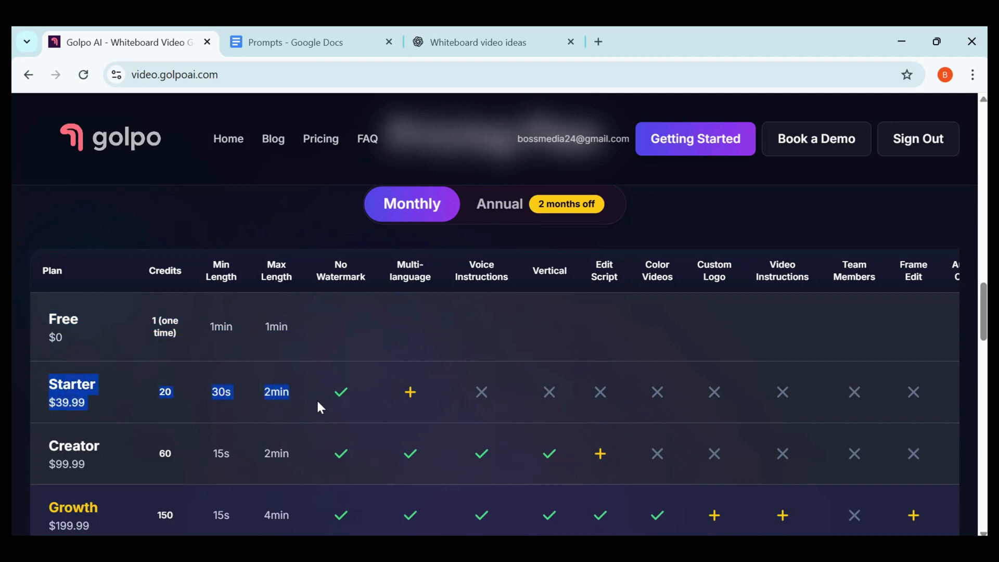
{"action": "left_click", "coordinate": [500, 204]}
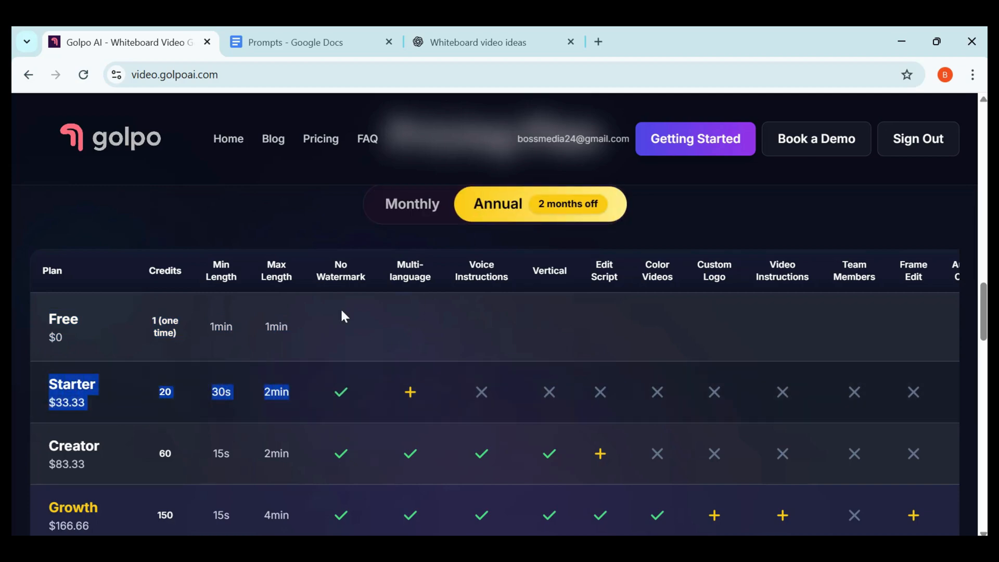
{"action": "left_click", "coordinate": [411, 204]}
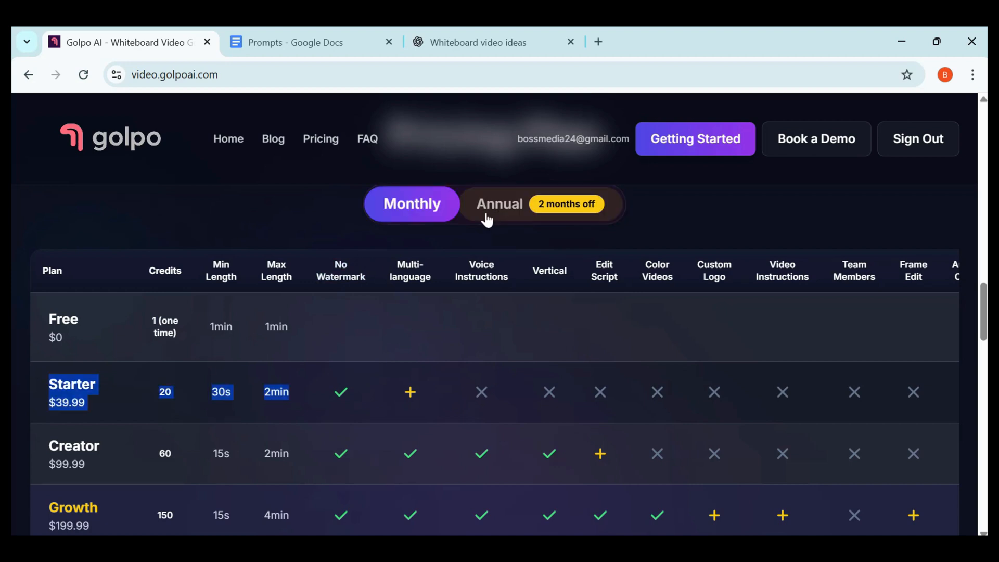